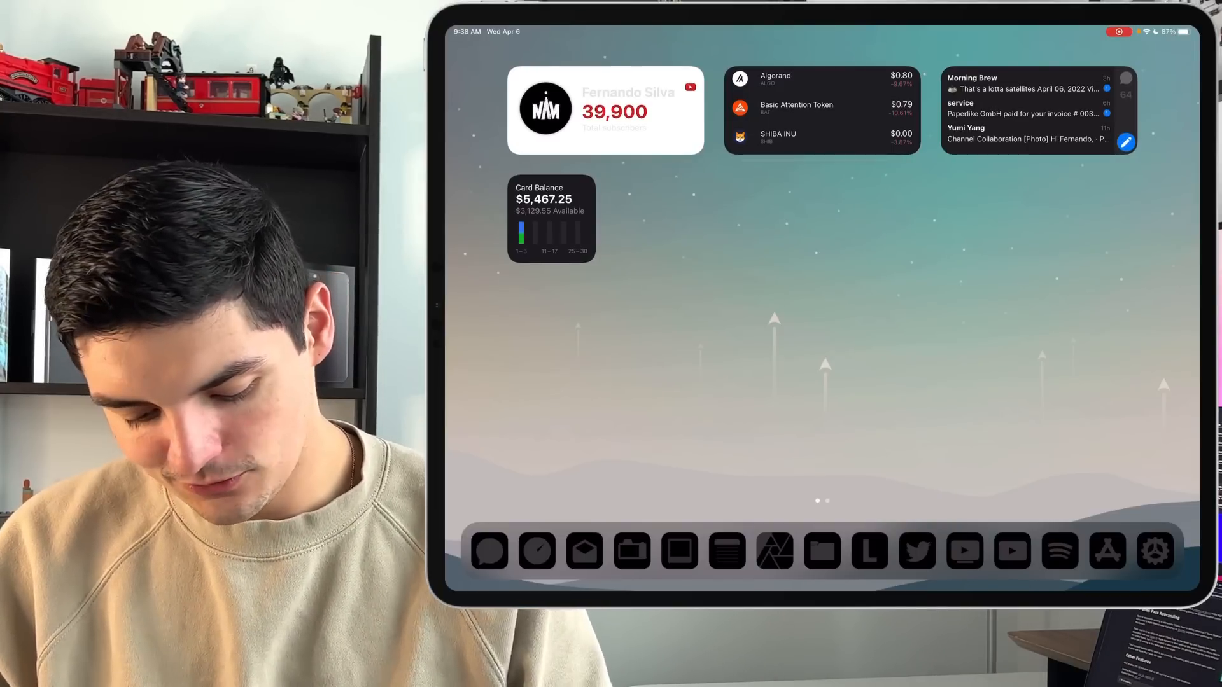
View a Messages conversation, then bring up the MacRumors iOS 15.5 beta article in Safari.
click(1151, 553)
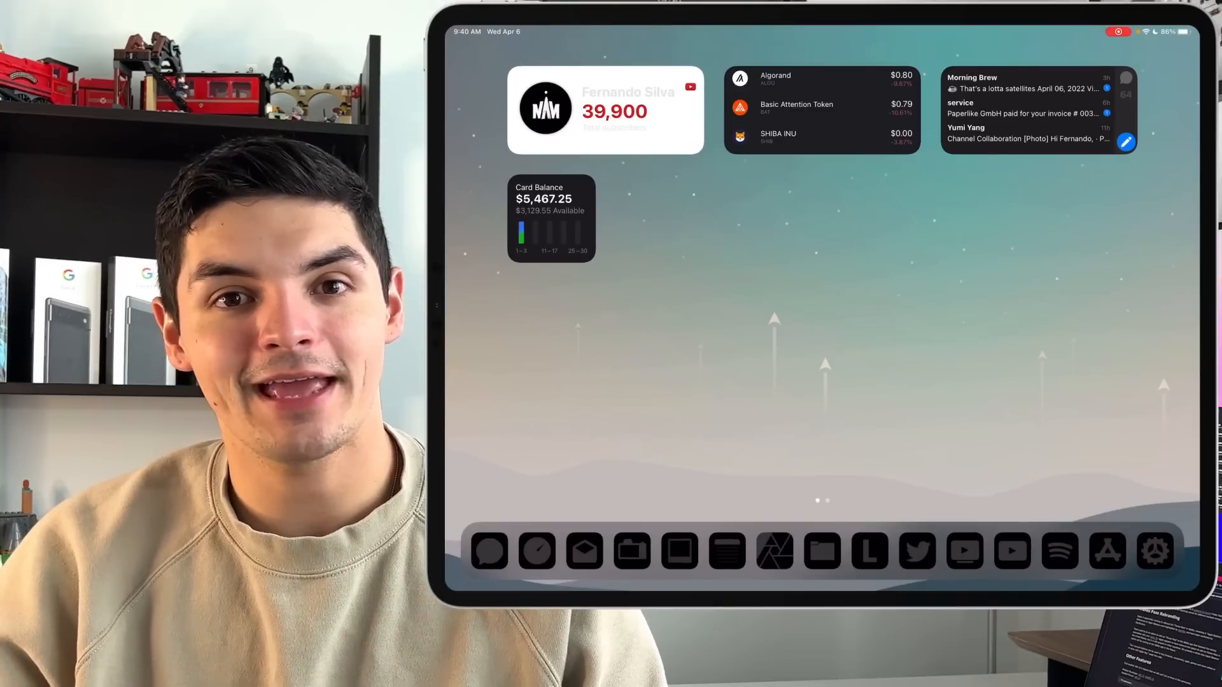
click(492, 554)
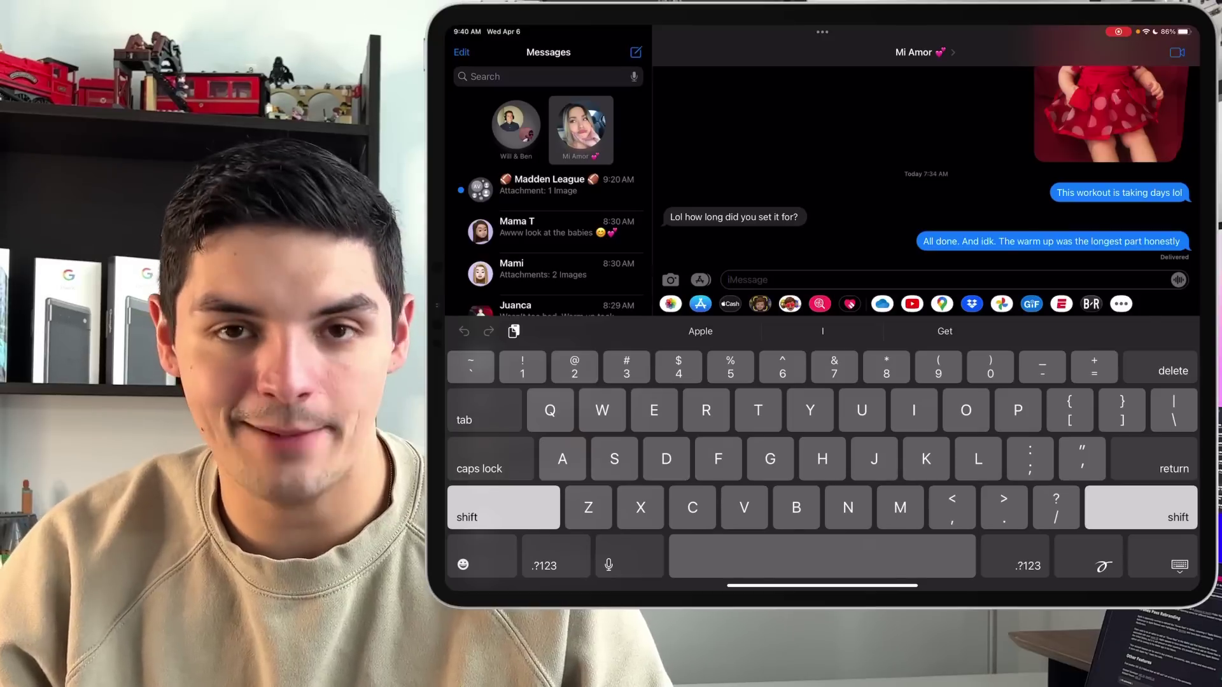
click(730, 305)
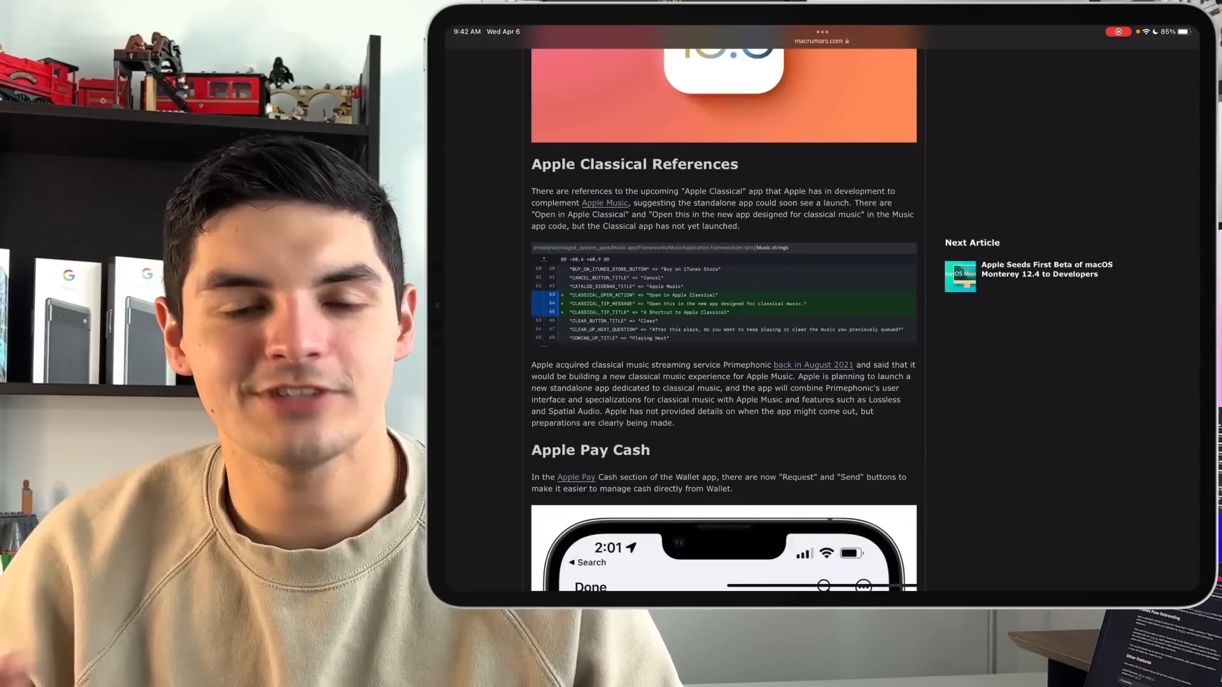
Scroll the article down to the SportsKit, iTunes Pass rebranding and Other Features sections.
scroll(down, 3)
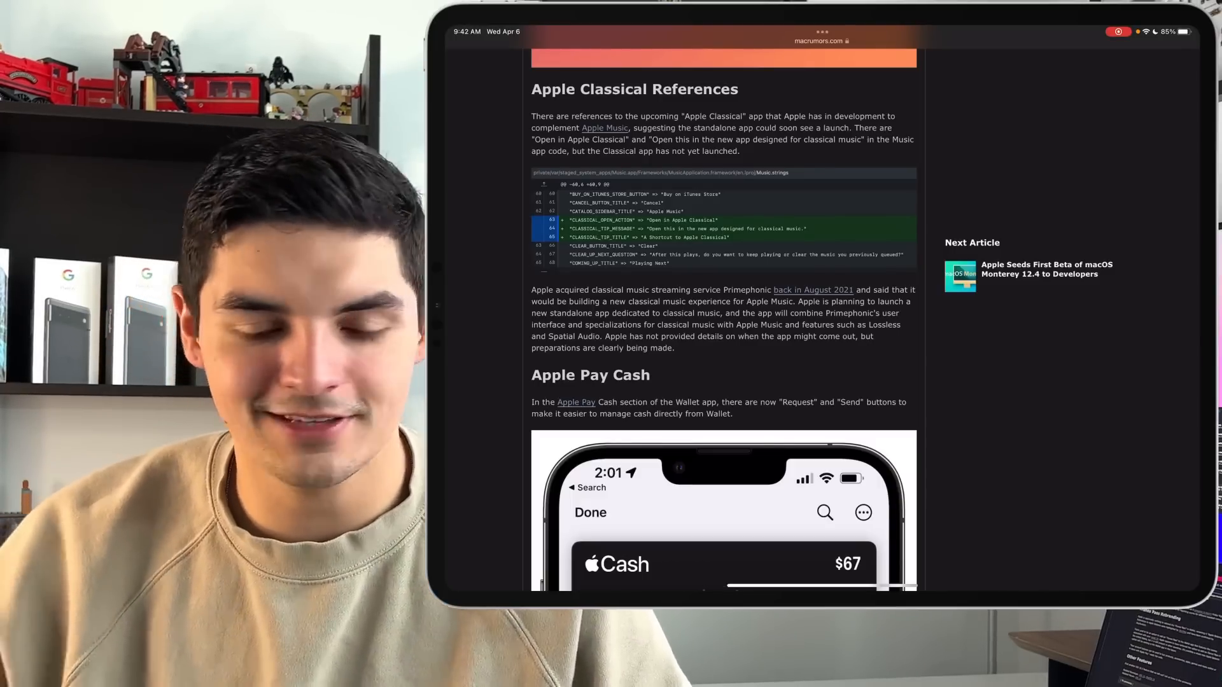
scroll(down, 3)
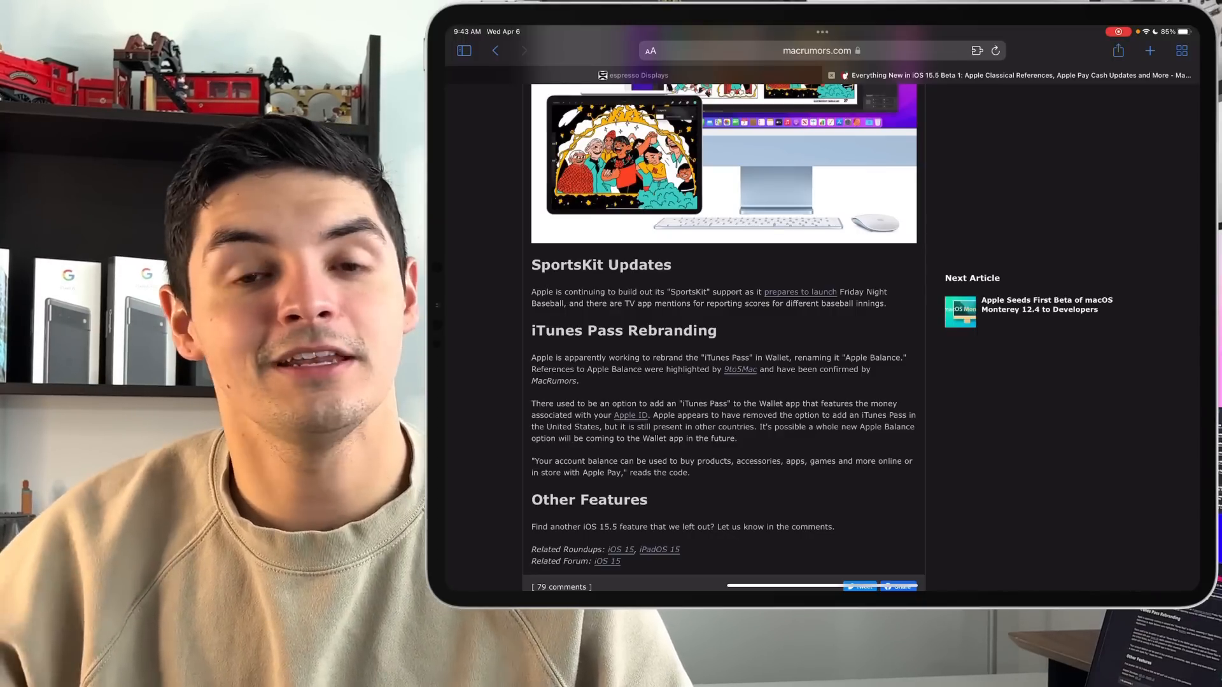
scroll(down, 3)
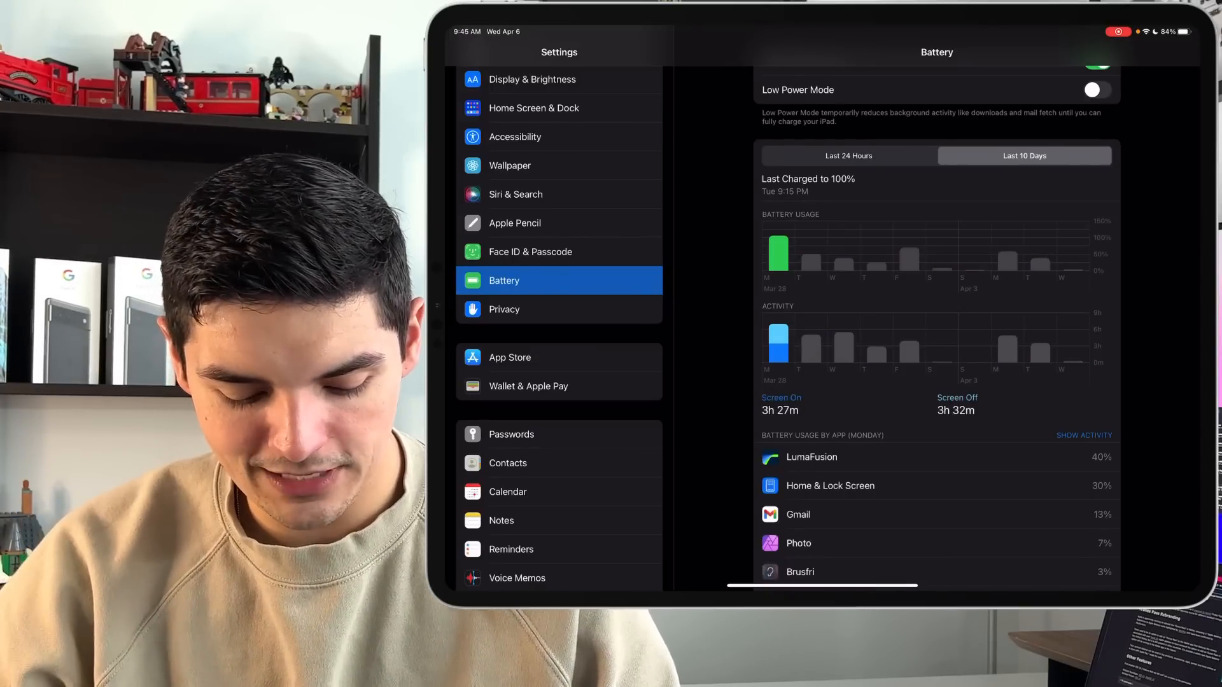
Scroll the Battery page down to the per-app battery usage list.
scroll(down, 3)
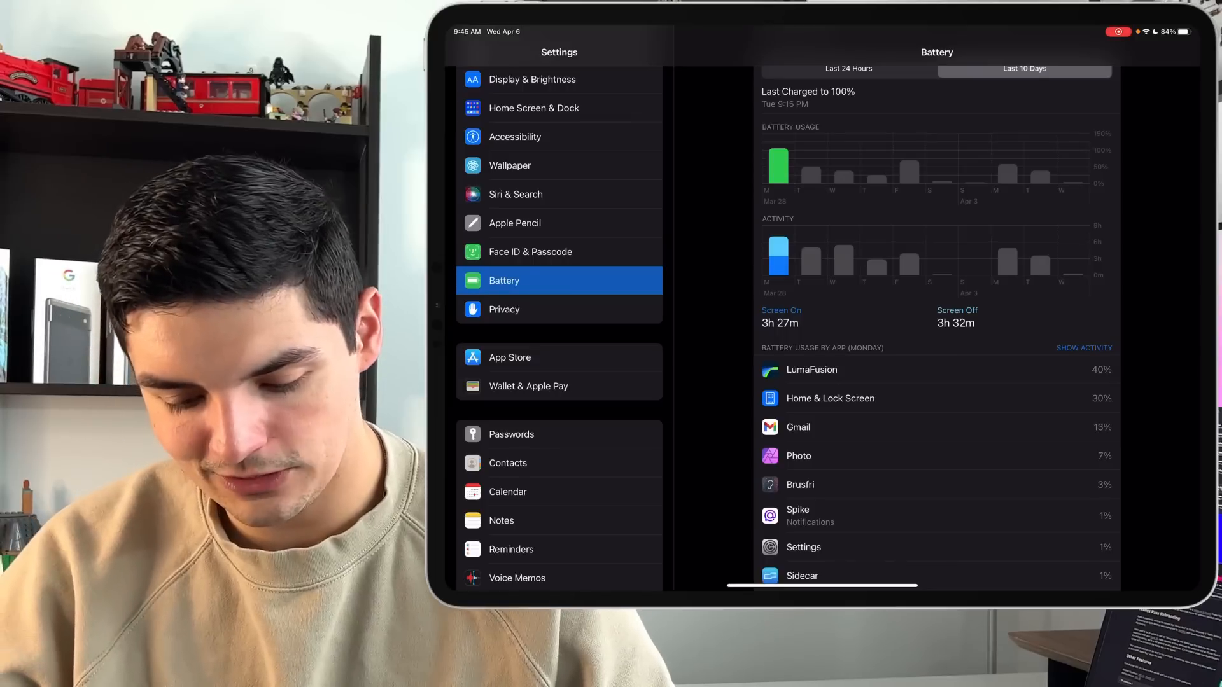
scroll(down, 3)
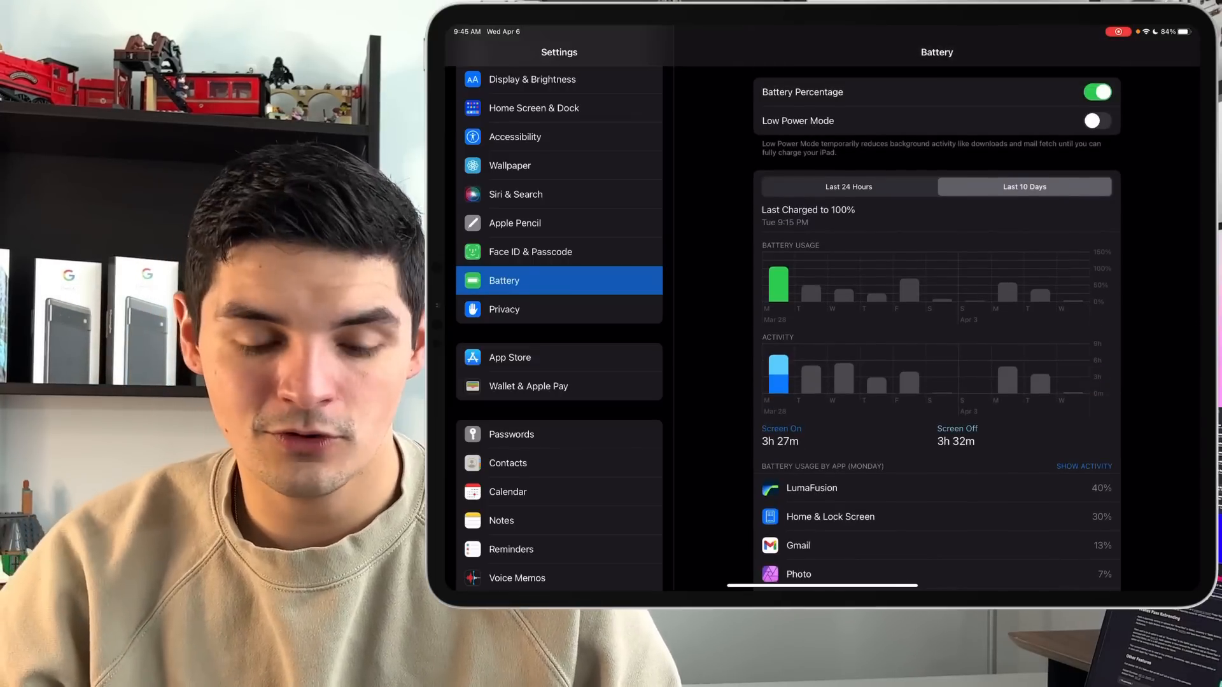
scroll(down, 3)
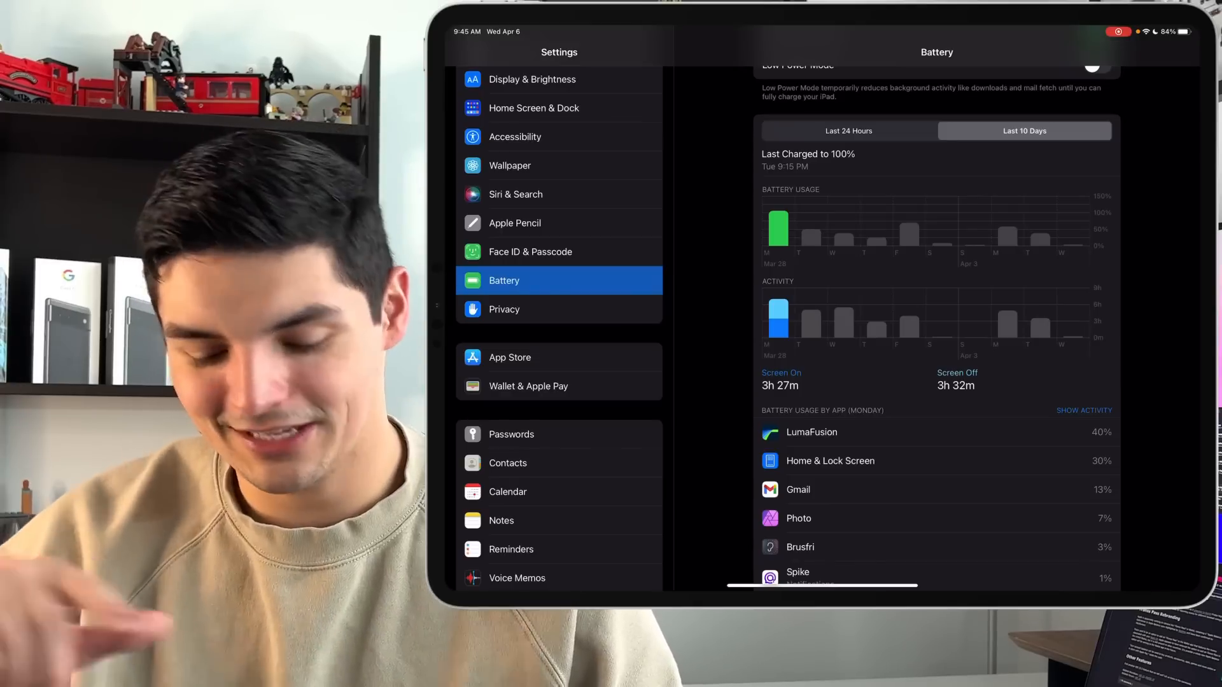
scroll(down, 3)
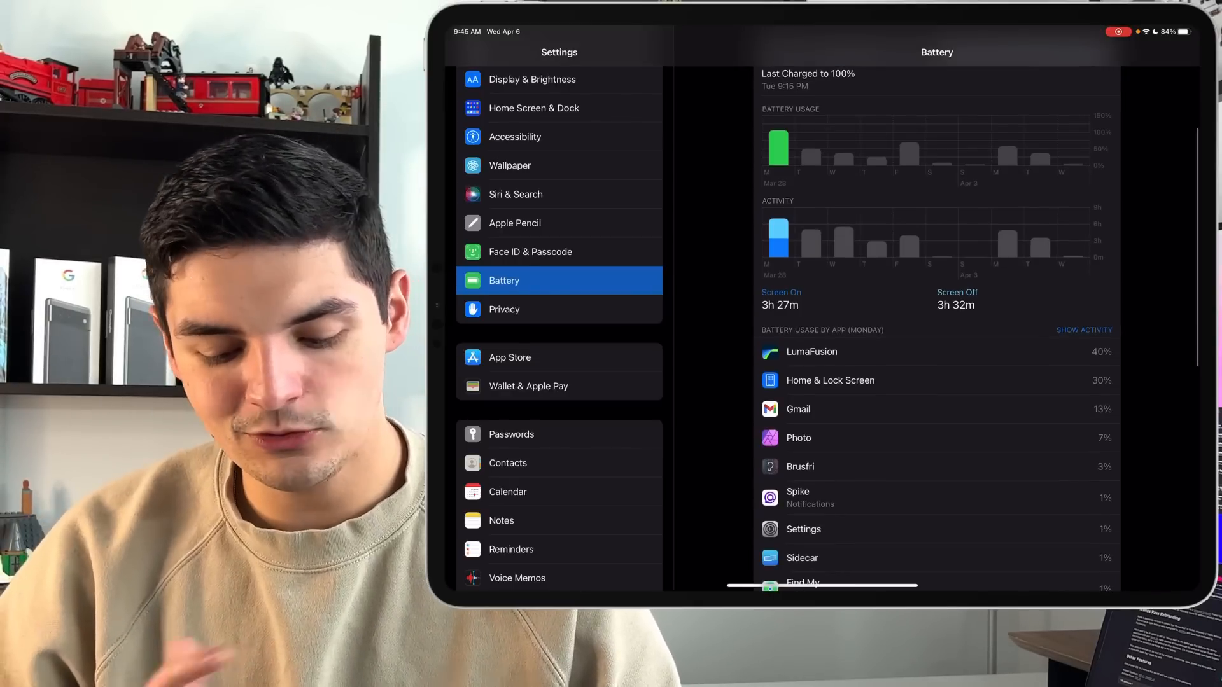
scroll(down, 3)
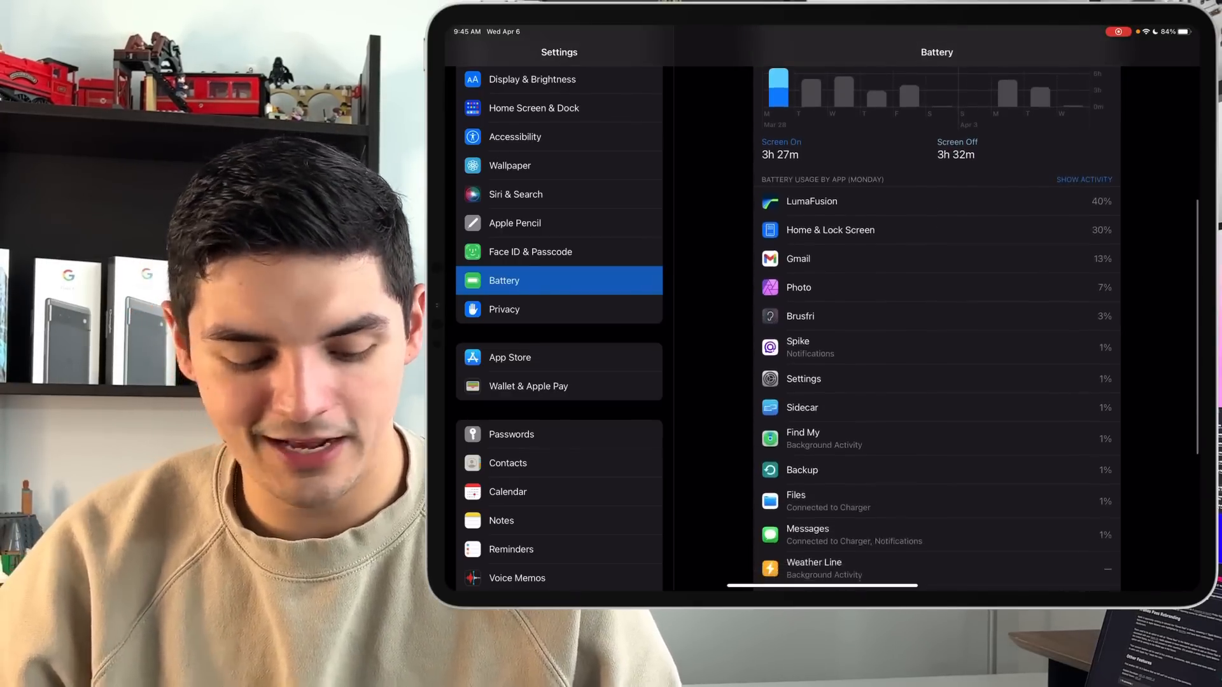
scroll(down, 3)
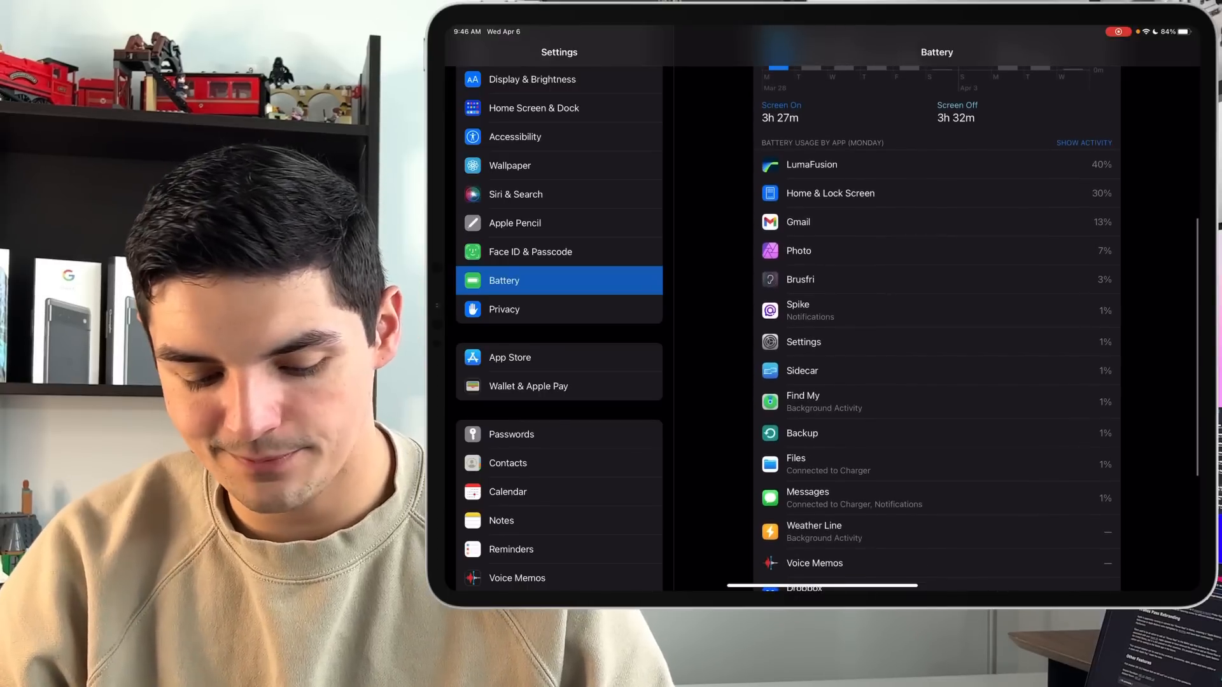
Switch the per-app list to Show Activity, briefly back to usage percentages, then Activity again.
click(1083, 143)
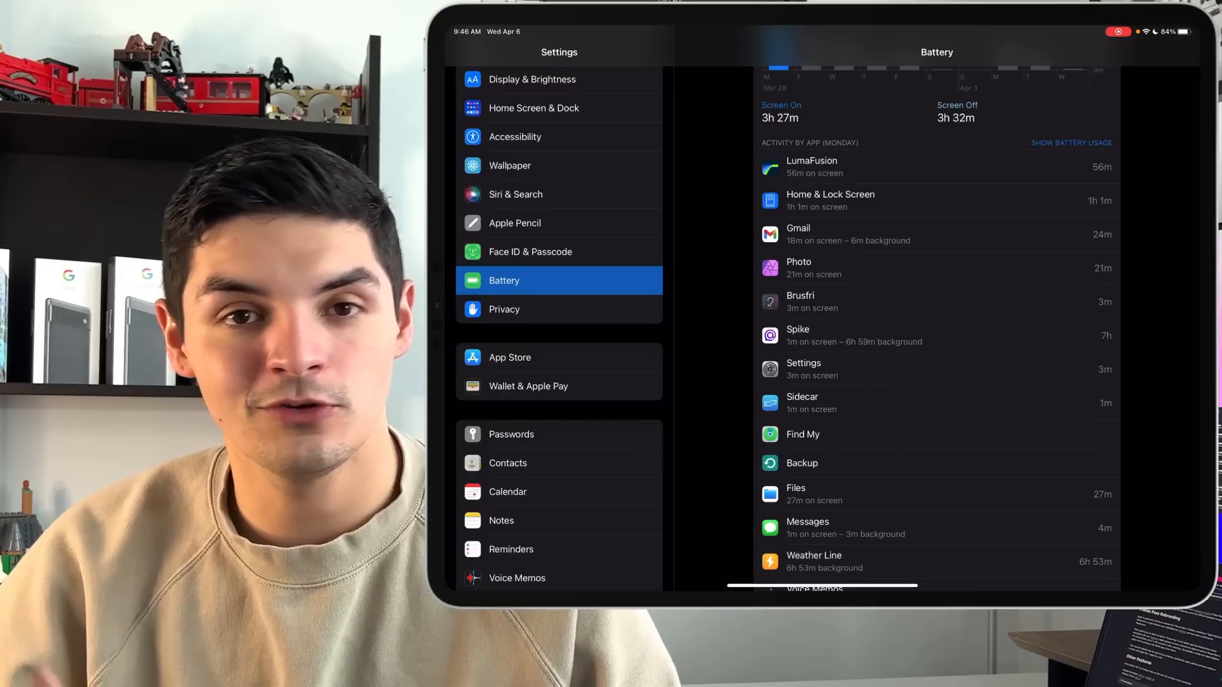
click(1072, 142)
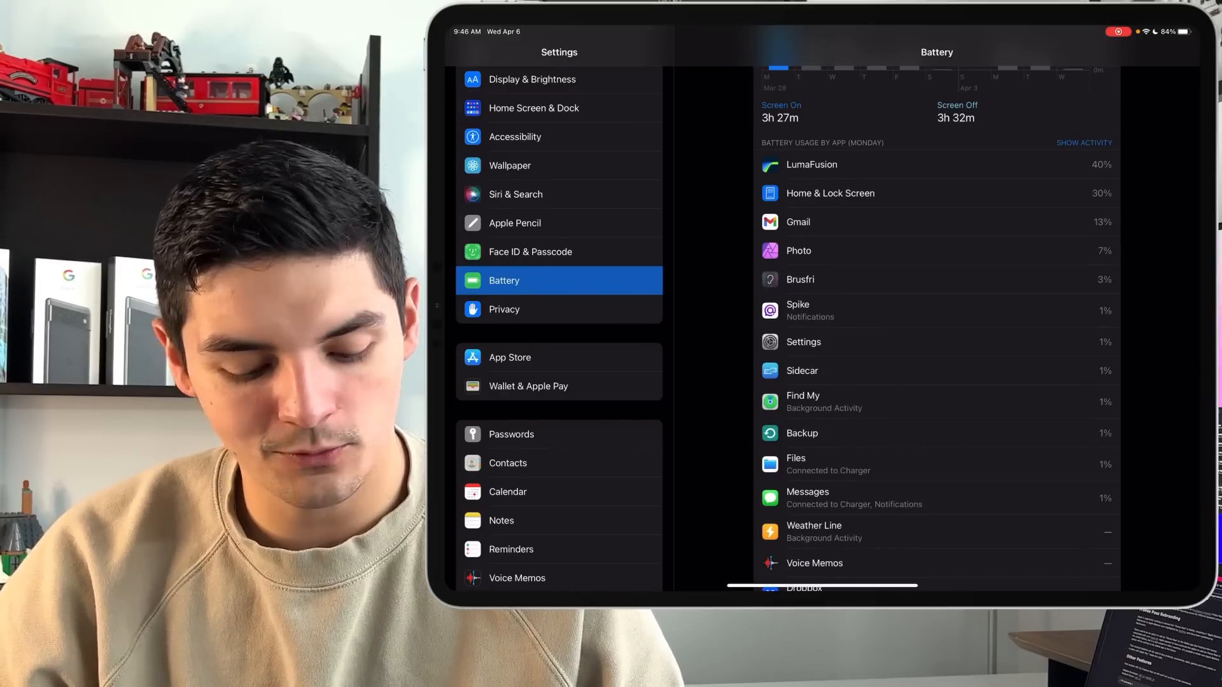
click(1083, 142)
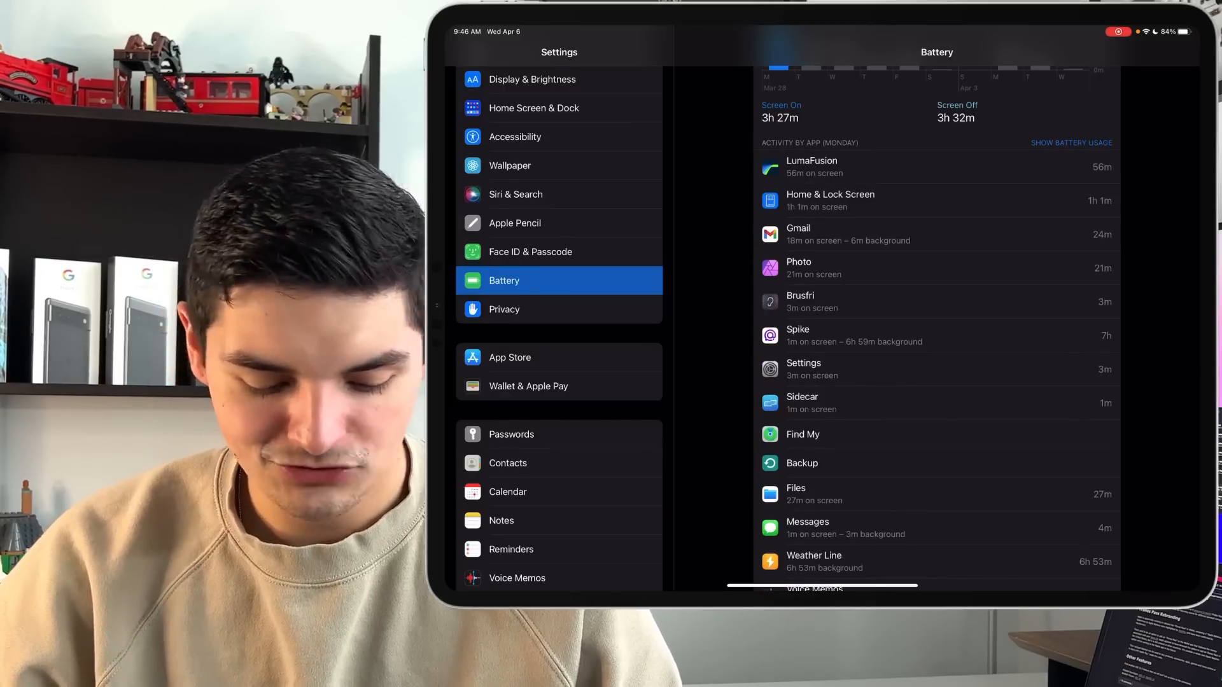